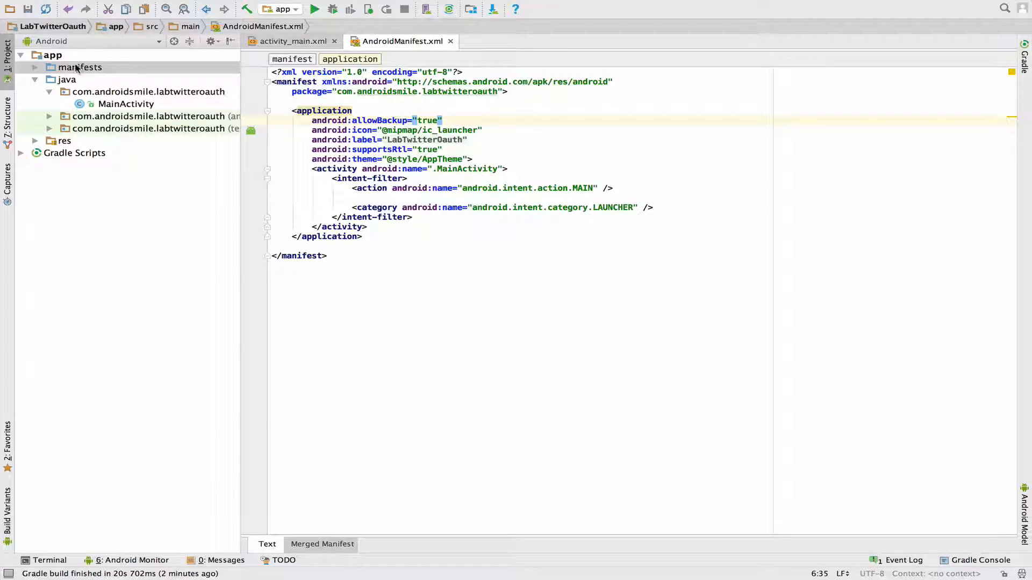
Add <uses-permission android:name="android.permission.INTERNET"/> to AndroidManifest.xml above the application block
left_click(81, 67)
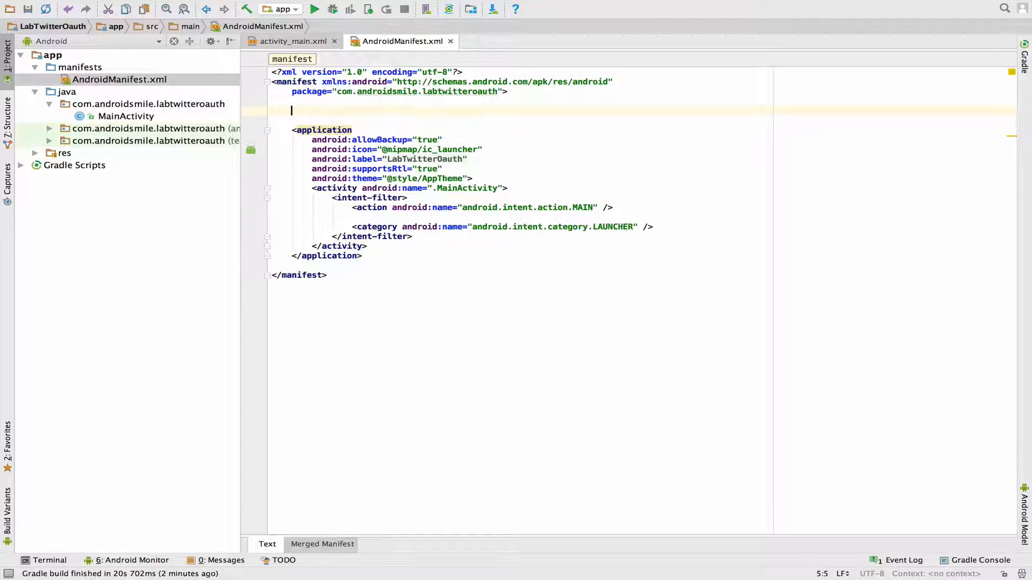
type("<")
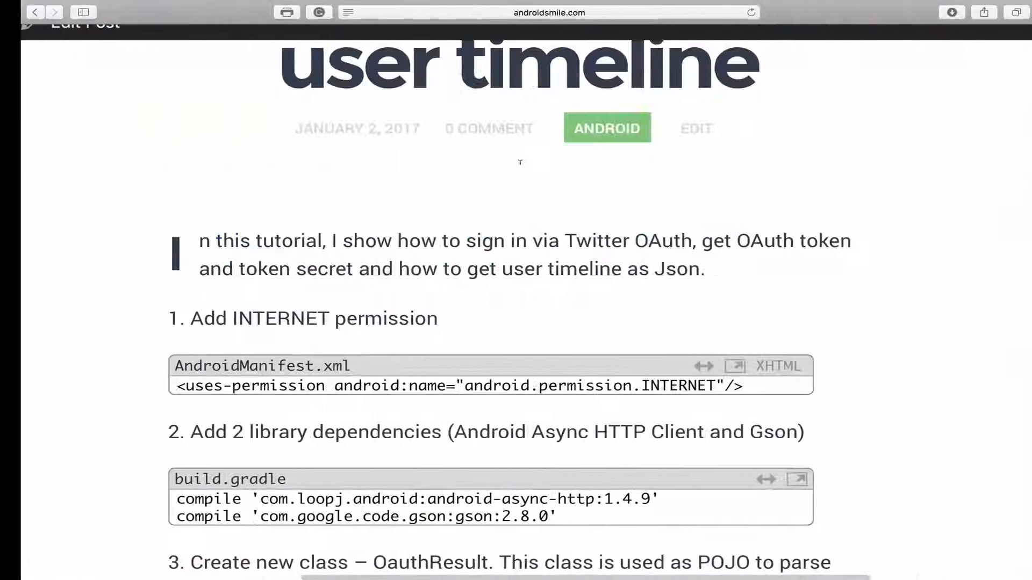
scroll("down", 3)
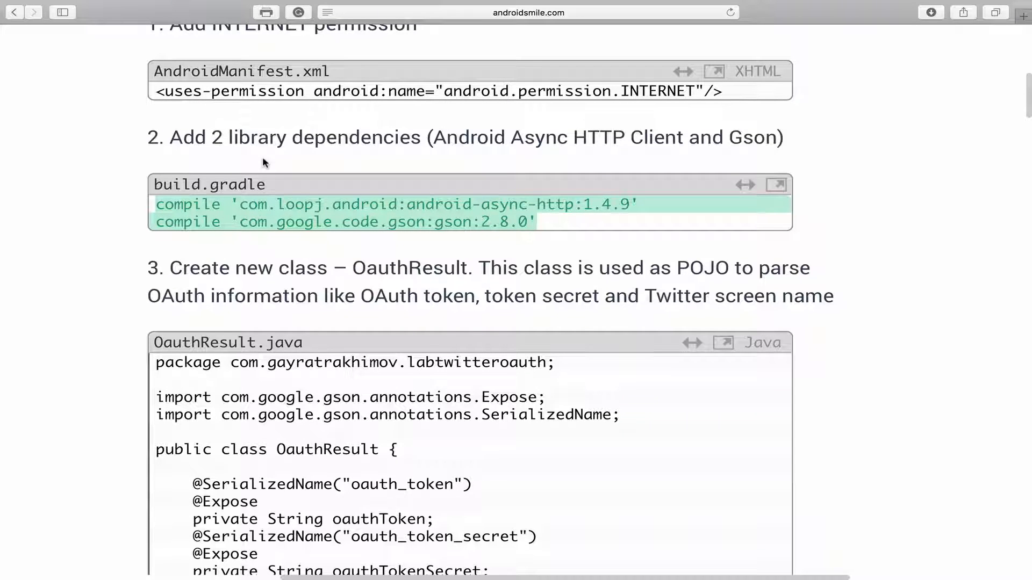
mouse_move(288, 164)
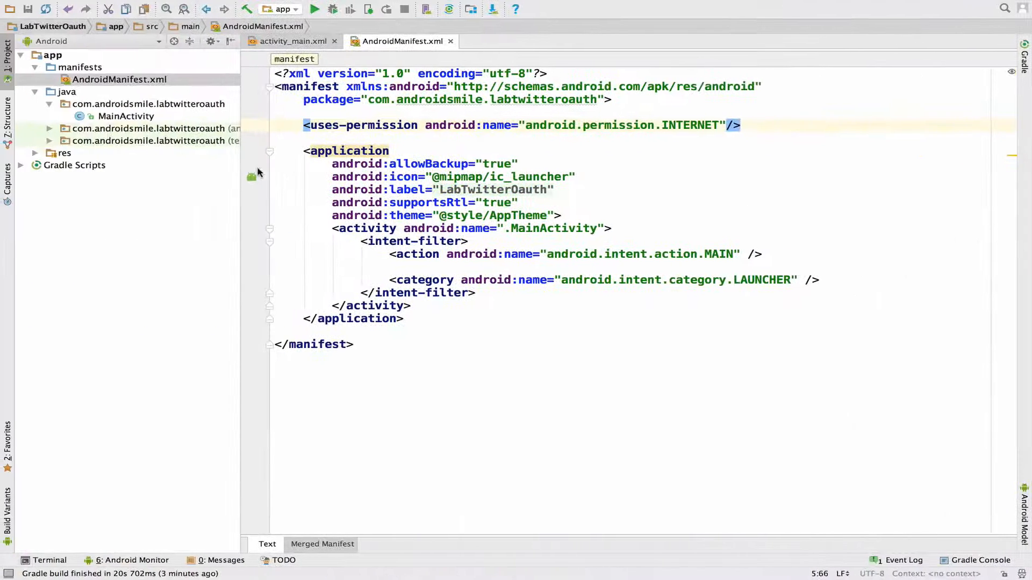
Add compile lines for android-async-http:1.4.9 and gson:2.8.0 to build.gradle (Module: app) and Sync Now
left_click(75, 166)
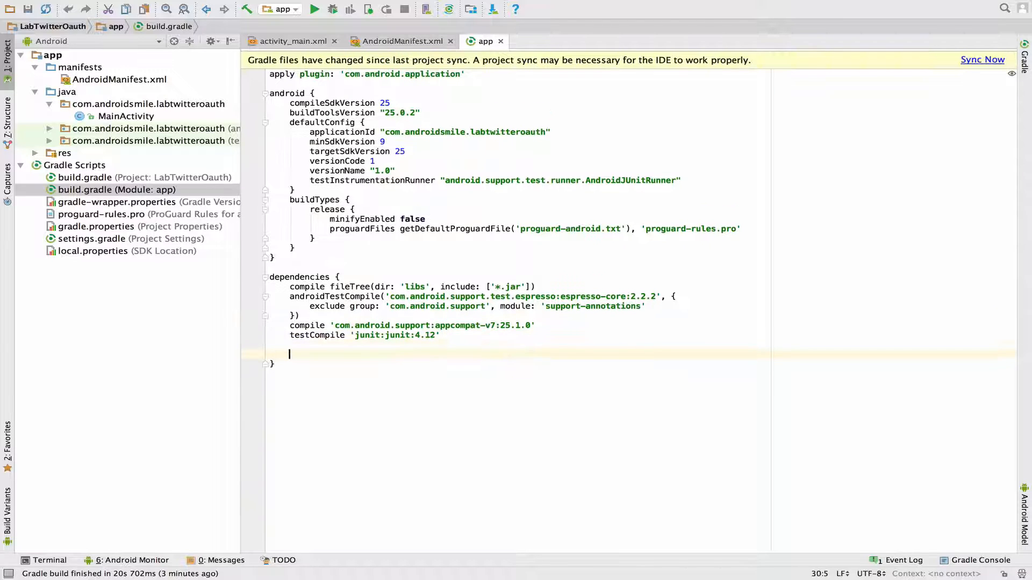
type("compile 'com.loopj.android:android-async-http:1.4.9'")
type("compile 'com.google.code.gson:gson:2.8.0'")
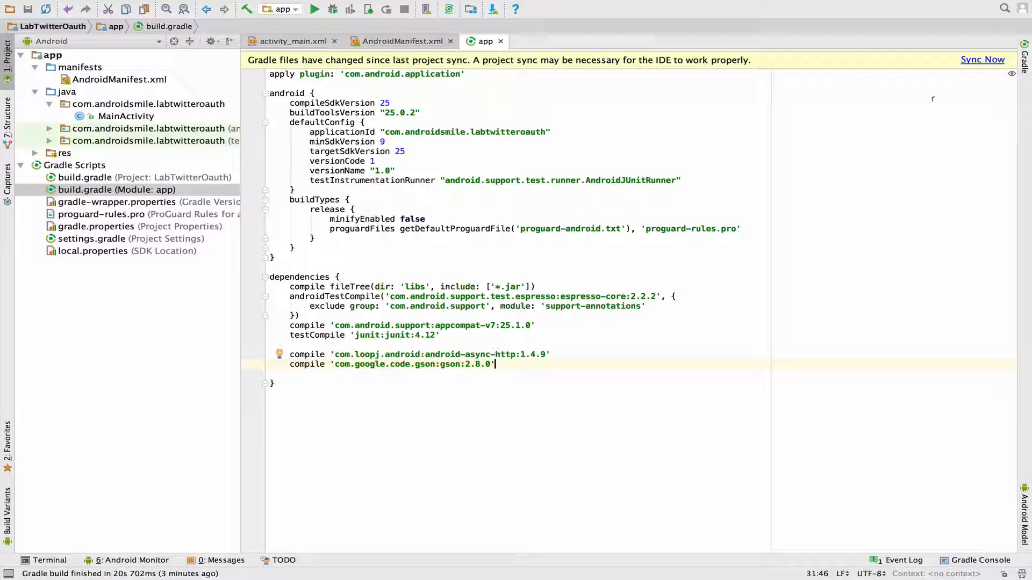
left_click(982, 60)
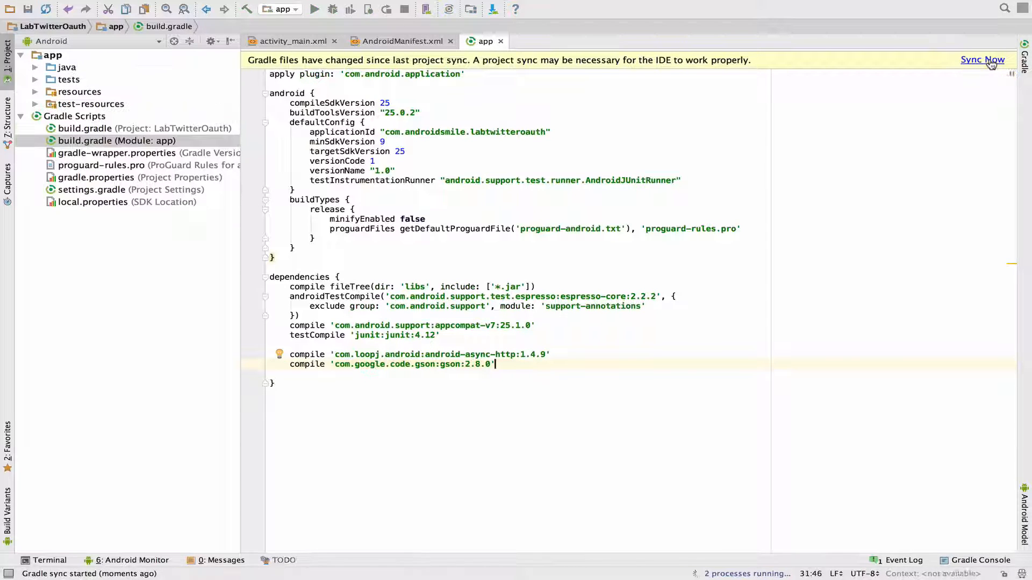
left_click(981, 60)
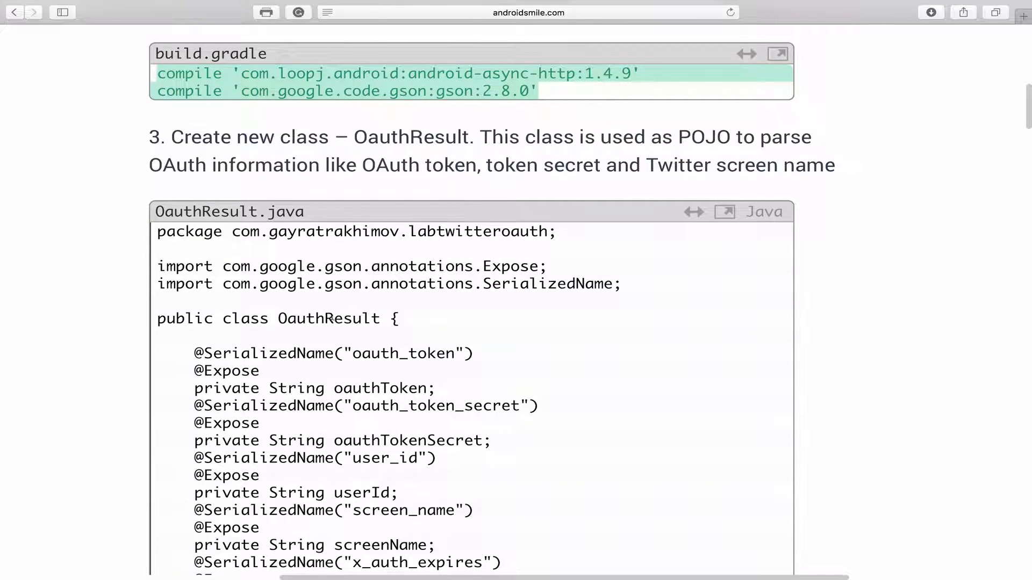
Scroll the tutorial page to the OauthResult.java code block and copy it
scroll("down", 3)
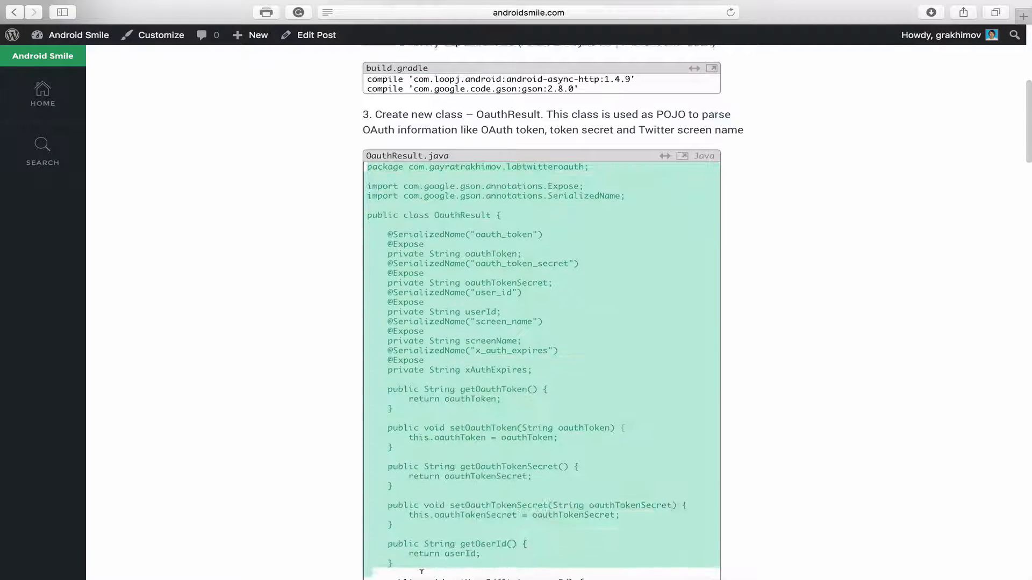
scroll("down", 3)
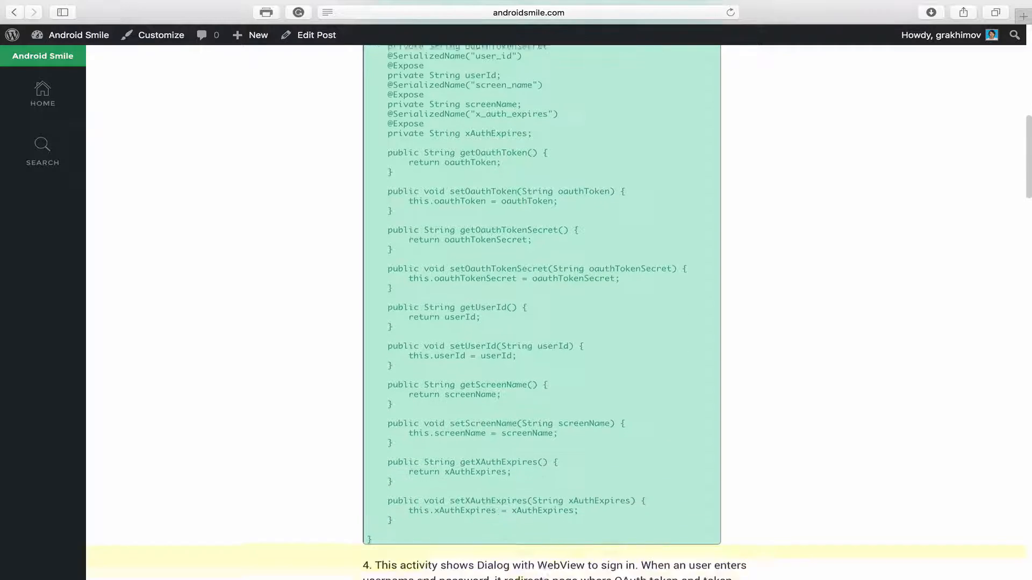
scroll("down", 3)
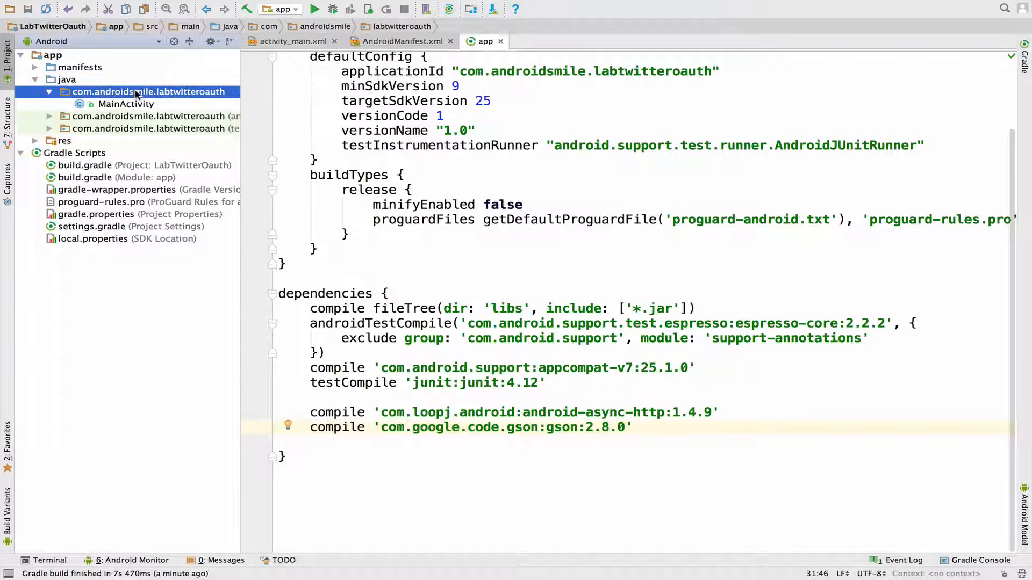
Create a new Java class named OauthResult in the app's main package
right_click(143, 91)
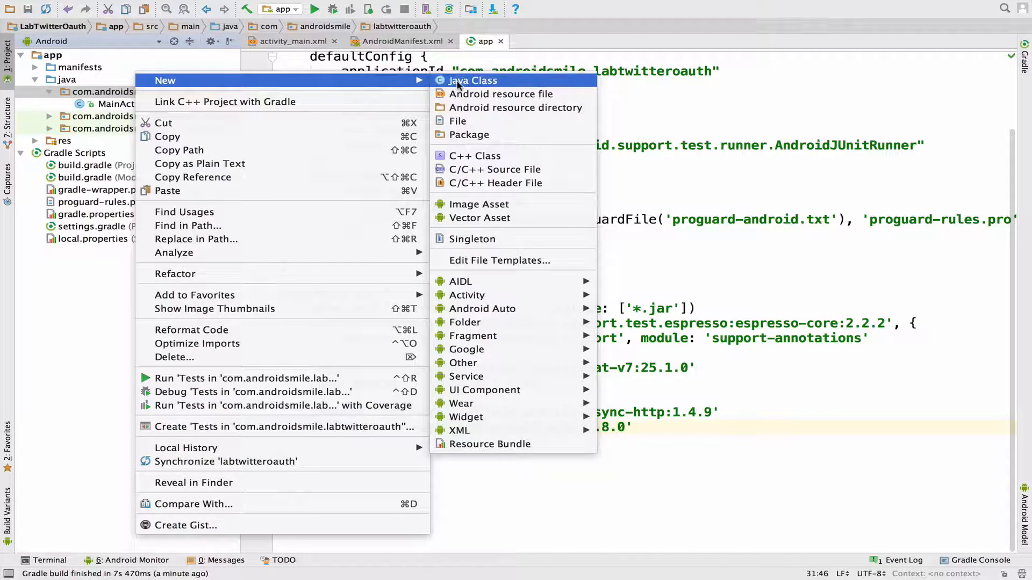
left_click(472, 80)
type("OauthResult")
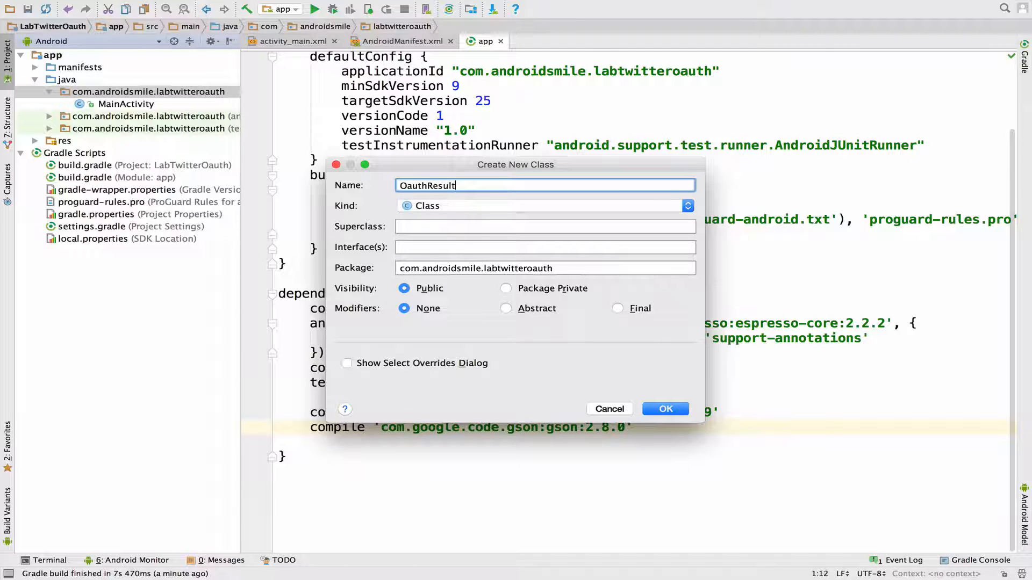
left_click(664, 408)
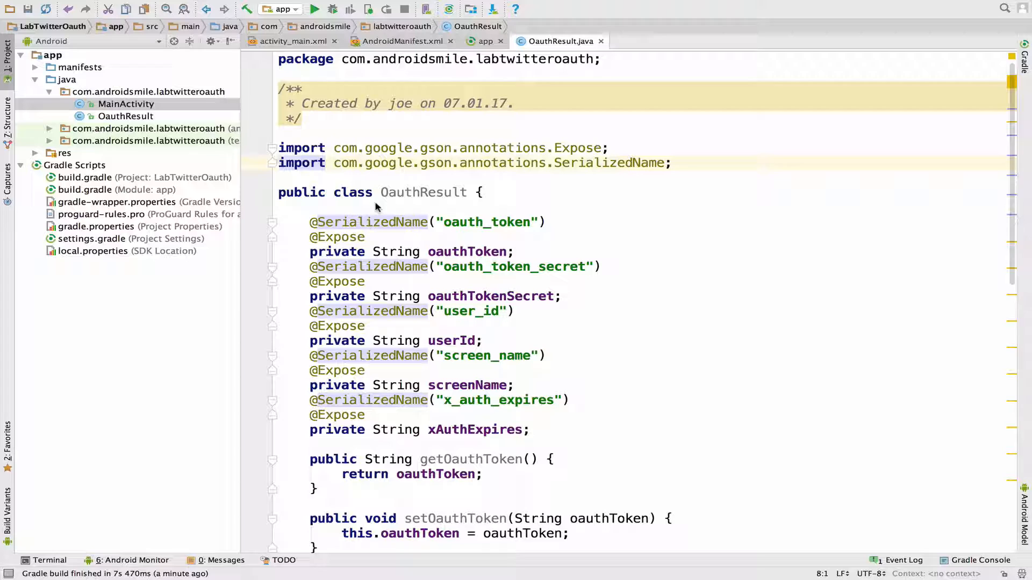
Paste the tutorial class body and review the oauthToken and oauthTokenSecret fields
scroll("down", 3)
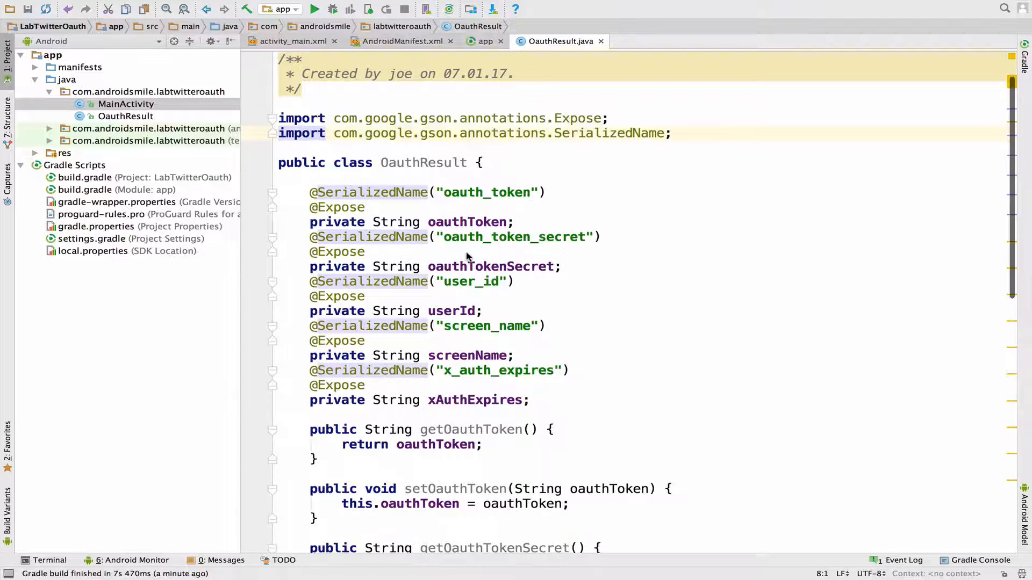
scroll("down", 3)
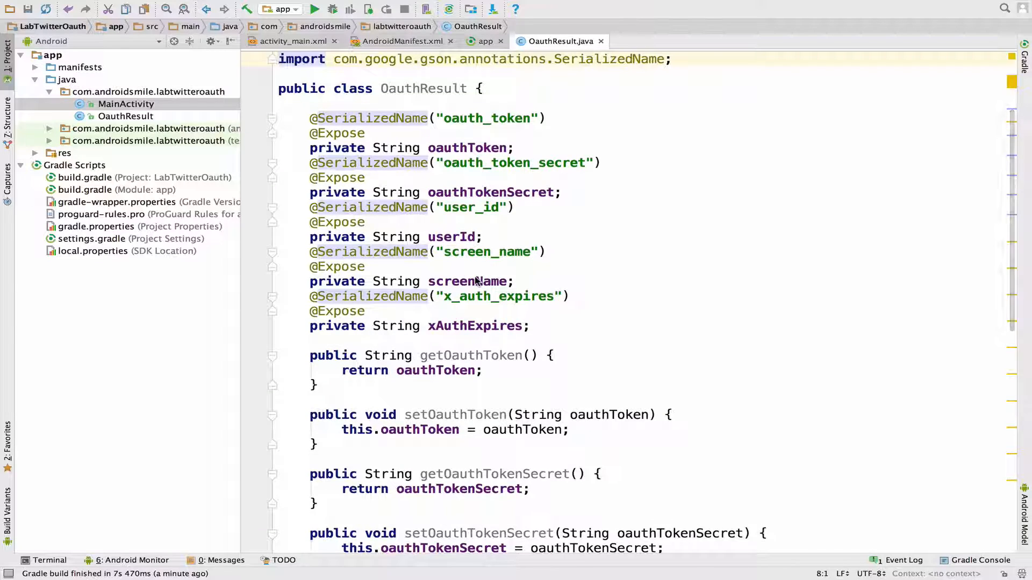
left_click(470, 147)
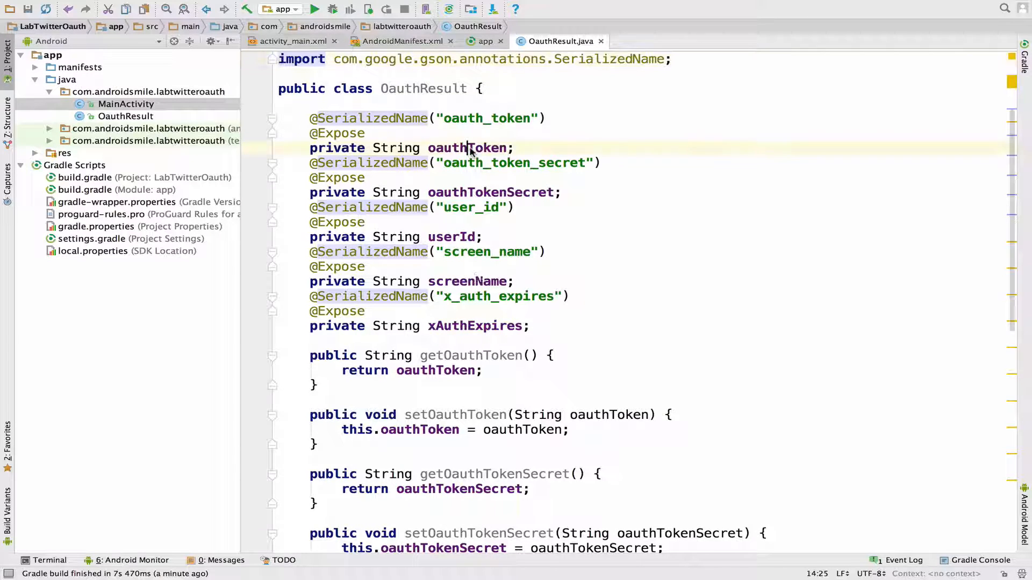
double_click(468, 147)
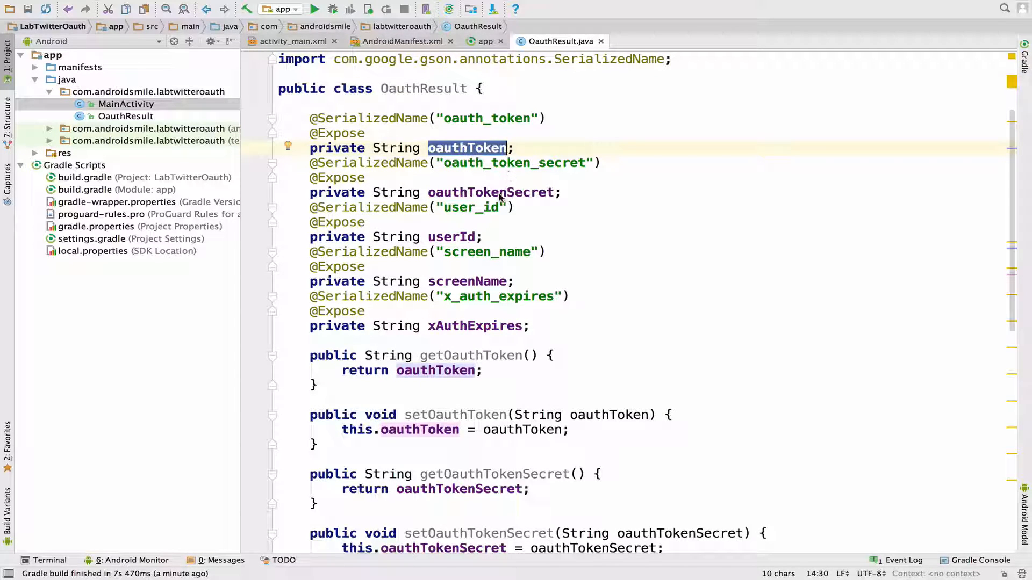
double_click(467, 281)
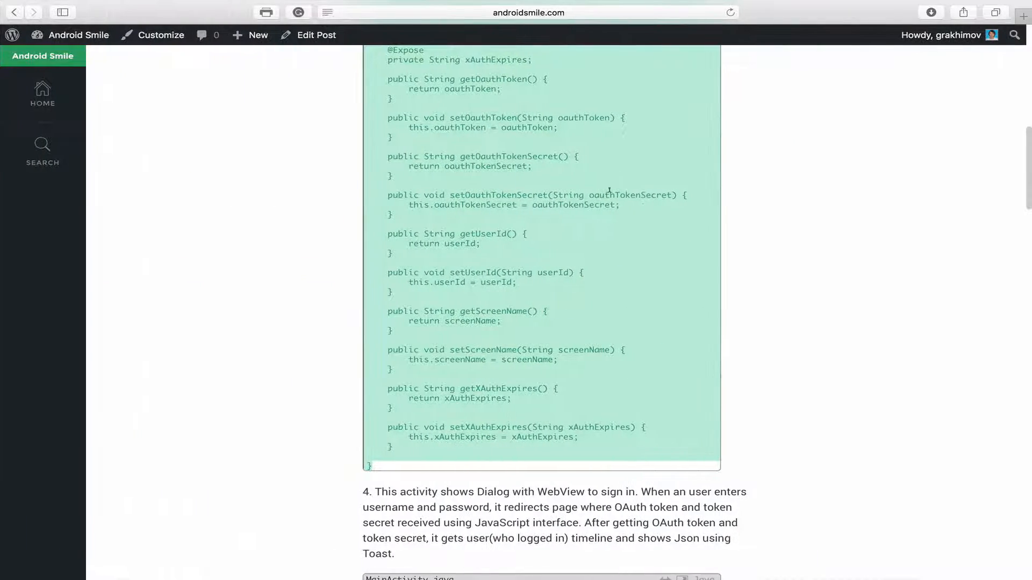
Scroll the tutorial page to the MainActivity.java code block and copy it
scroll("down", 3)
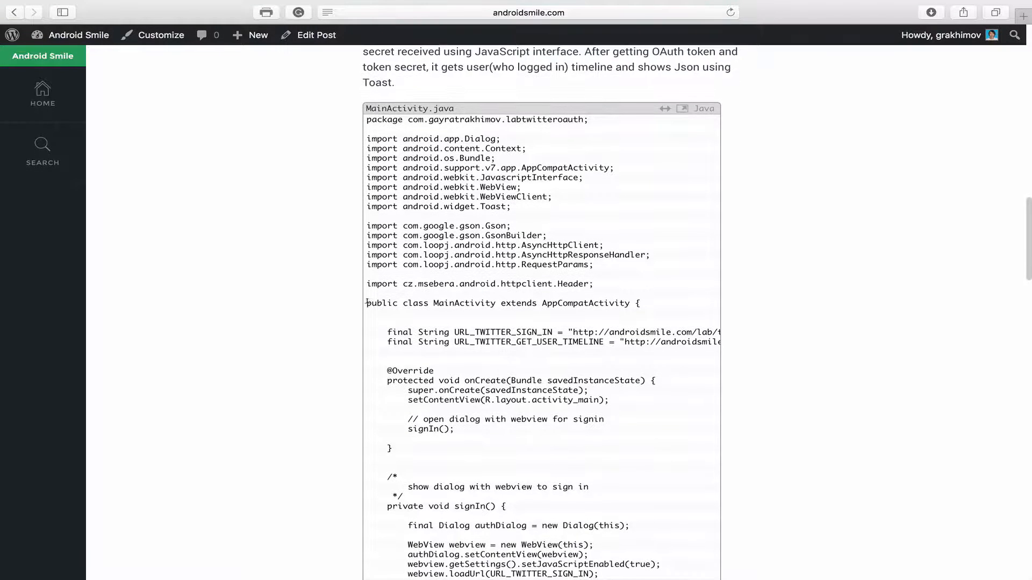
scroll("down", 3)
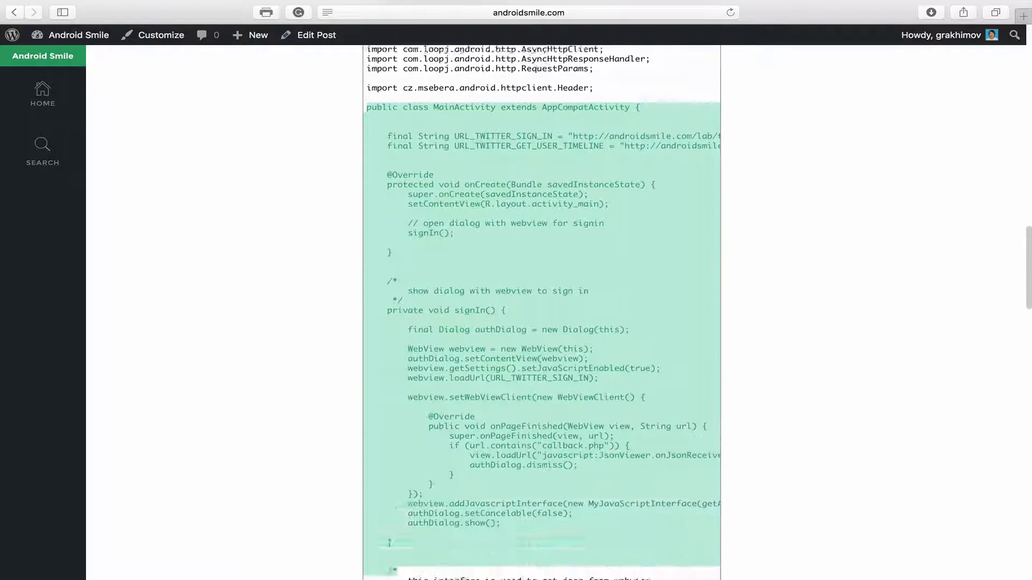
scroll("down", 3)
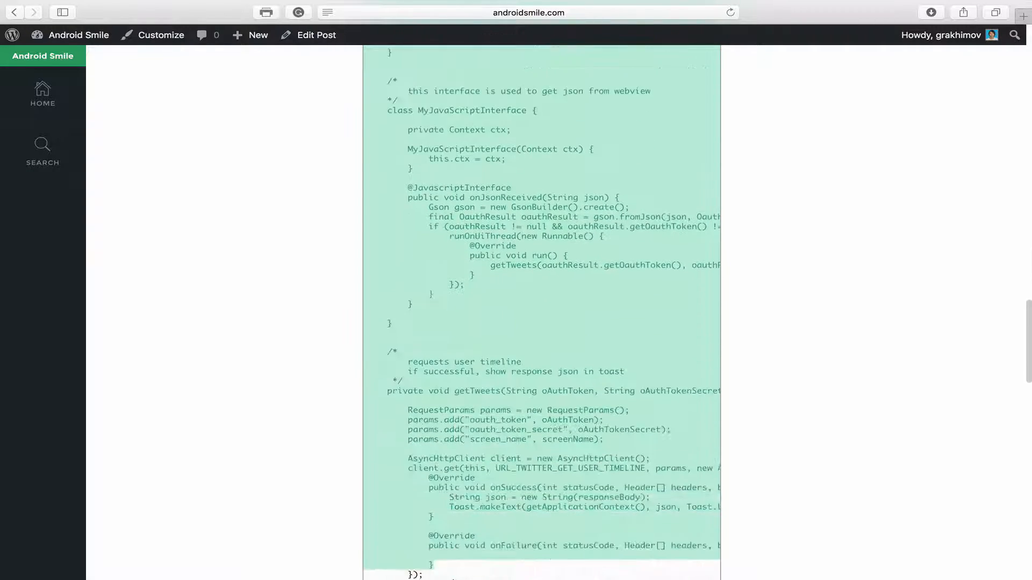
scroll("down", 3)
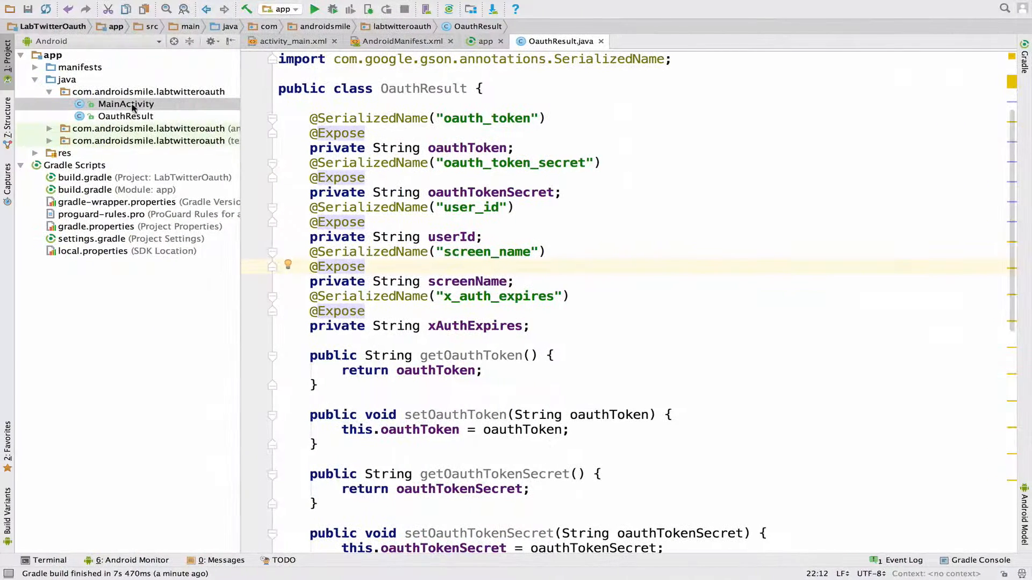
Paste the tutorial code into MainActivity and import the httpclient Header class
double_click(124, 104)
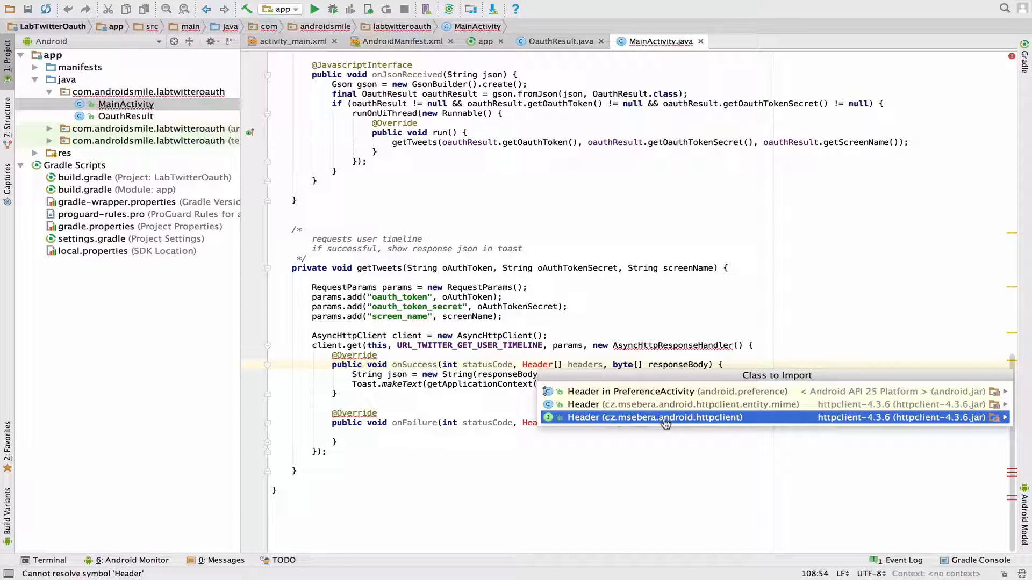
left_click(653, 417)
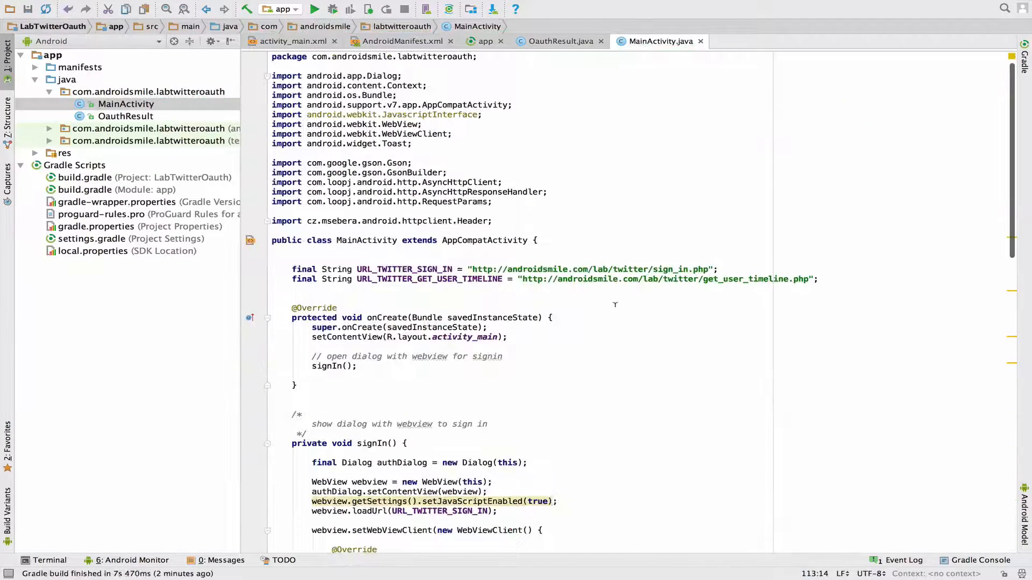
left_click(491, 221)
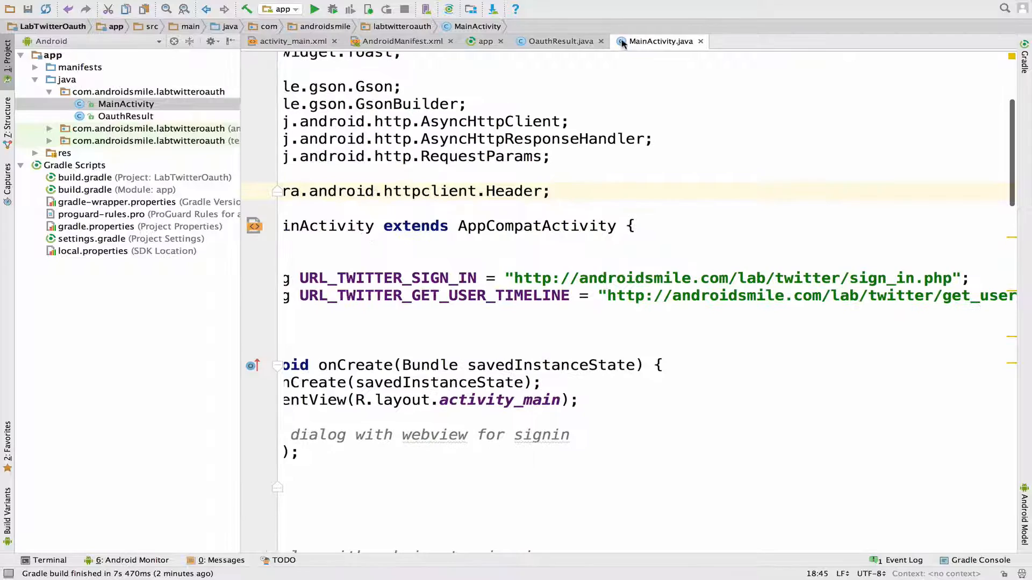
left_click(9, 50)
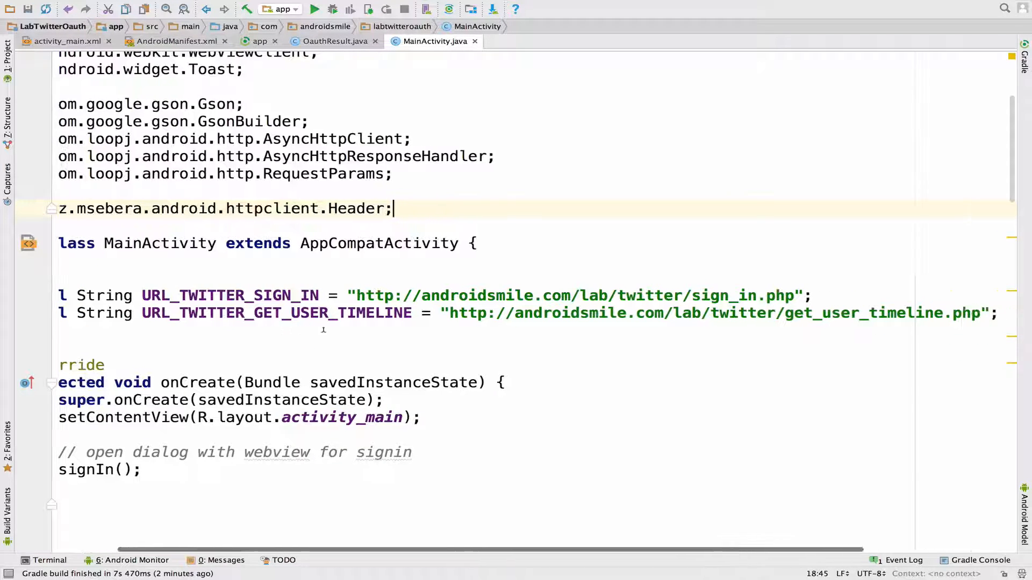
Review the Twitter URL constants, onCreate signIn call and the sign_in page name in MainActivity
scroll("left", 3)
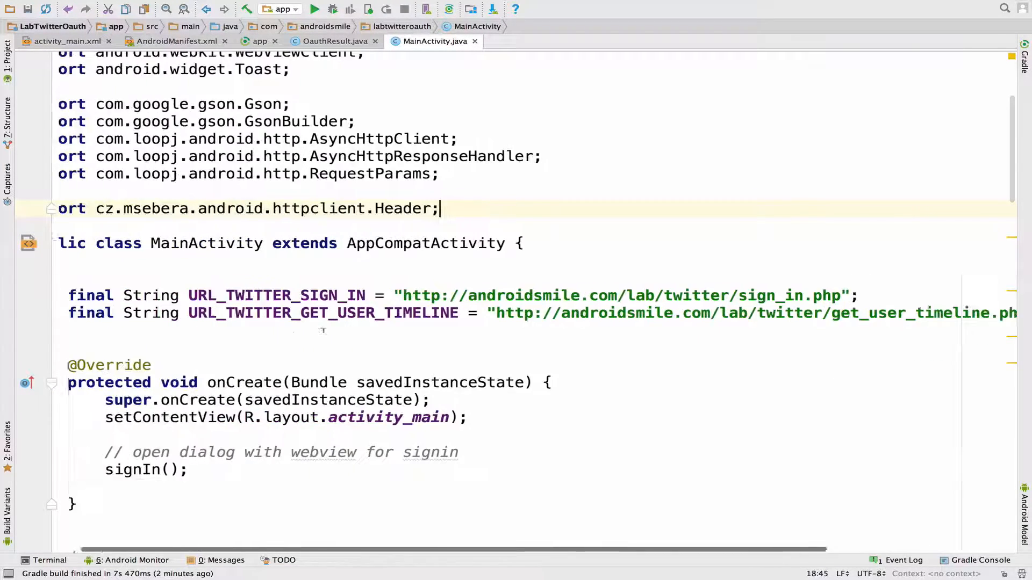
scroll("down", 3)
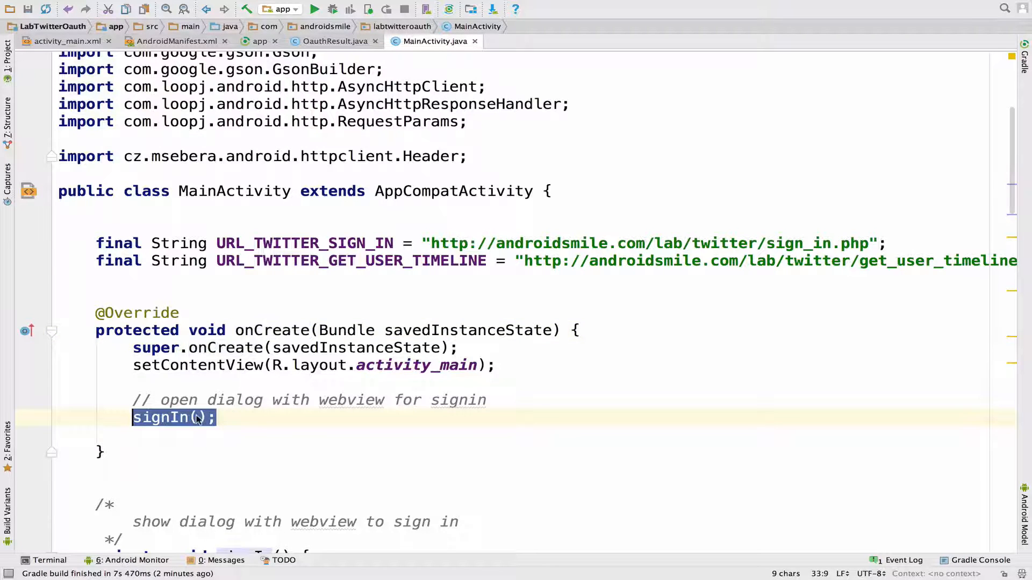
scroll("down", 3)
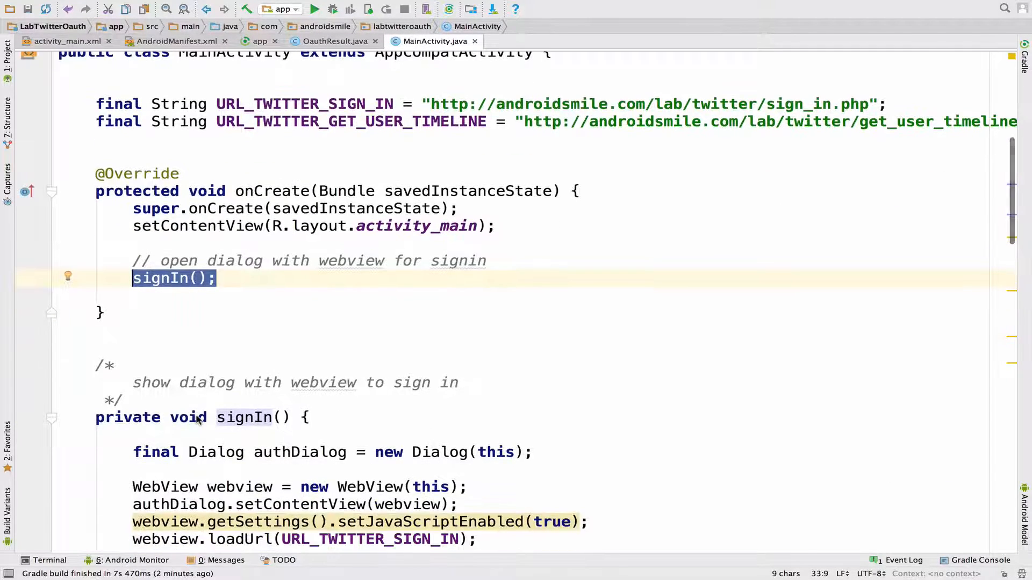
scroll("down", 3)
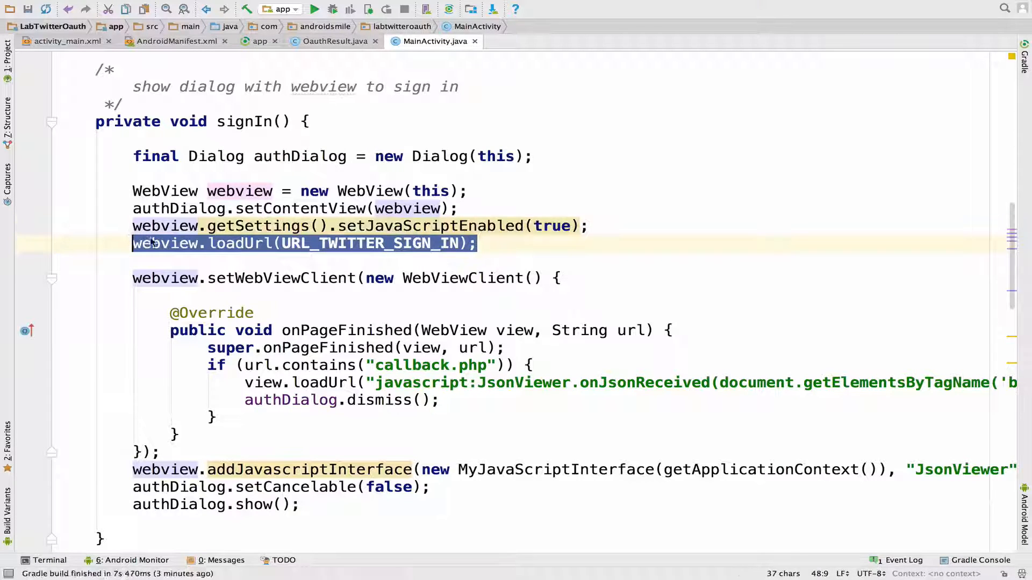
left_click(345, 242)
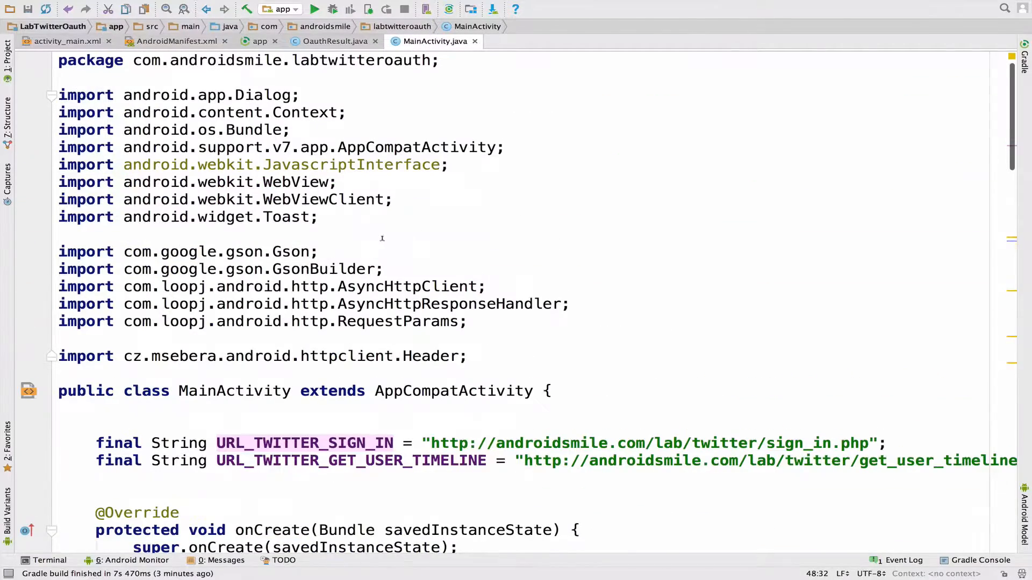
double_click(798, 443)
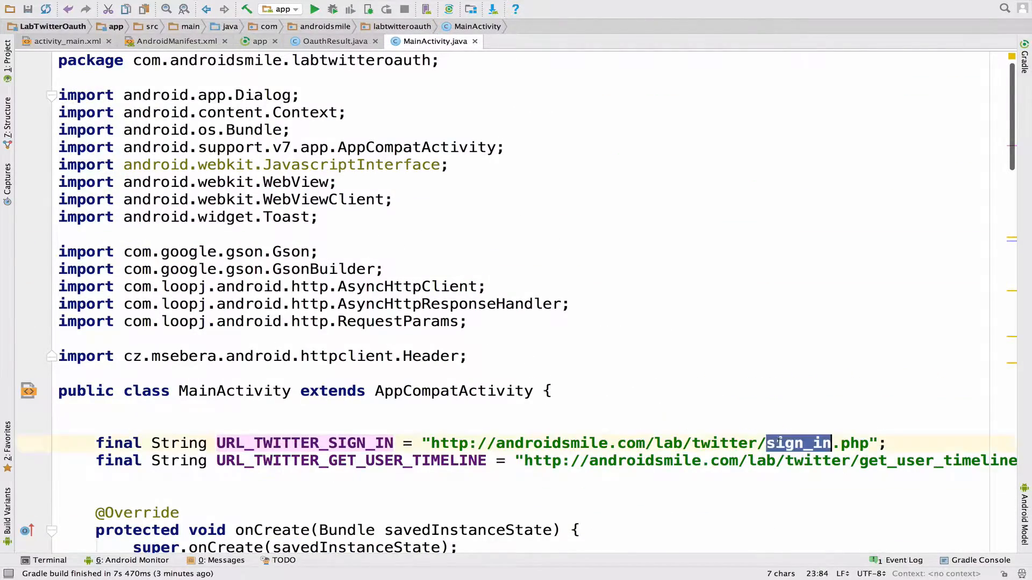
scroll("down", 3)
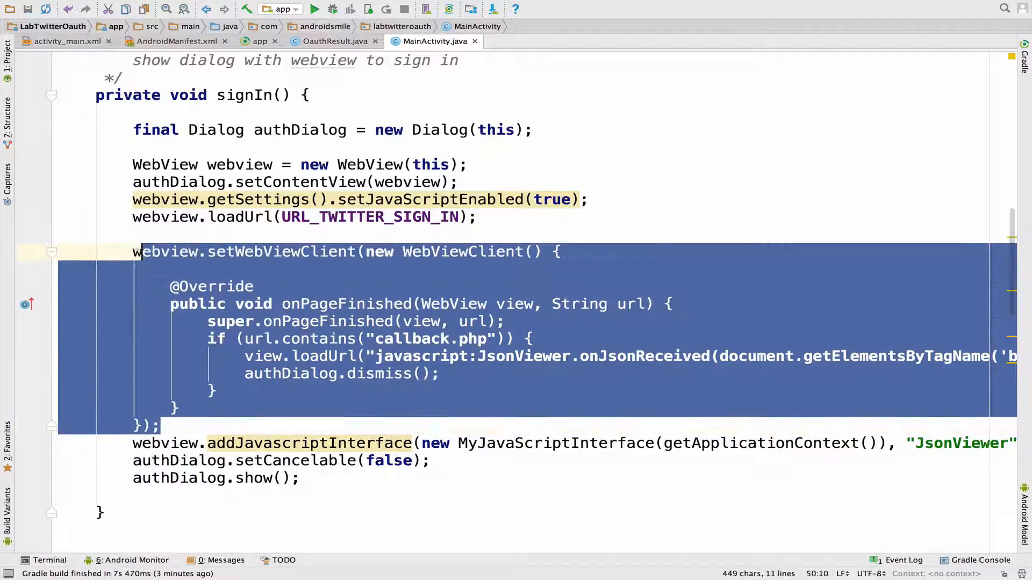
double_click(281, 252)
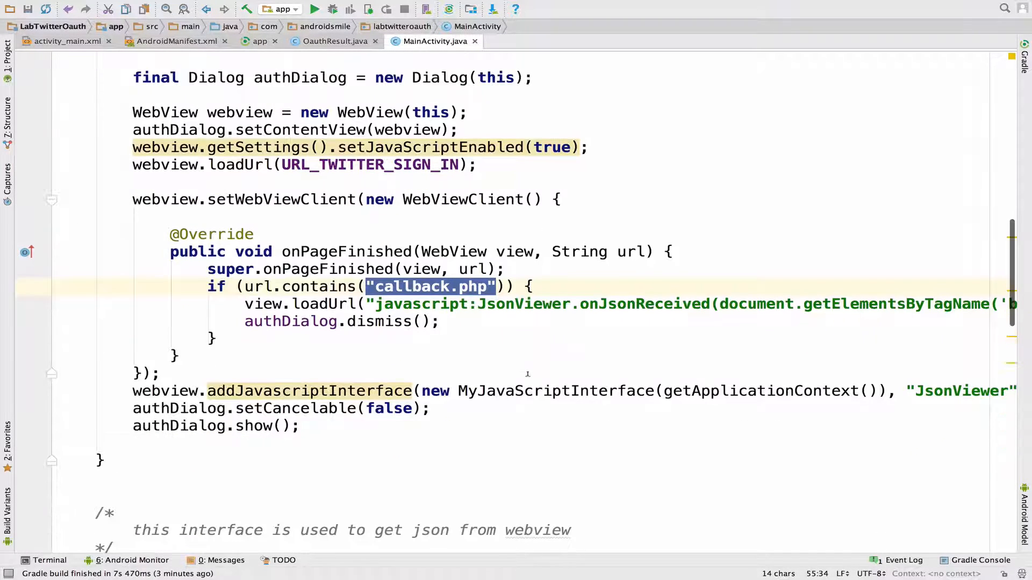
double_click(309, 390)
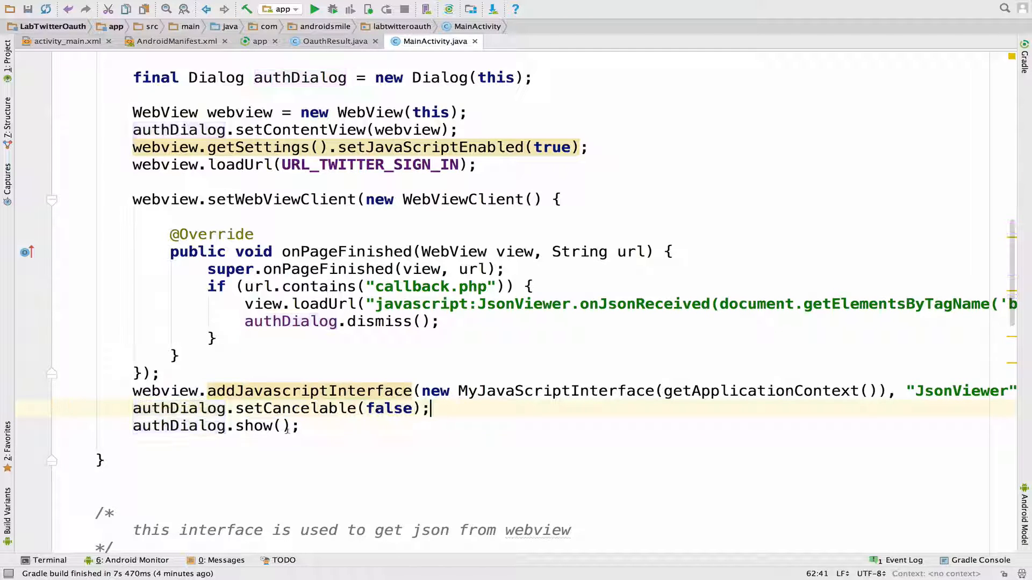
triple_click(214, 425)
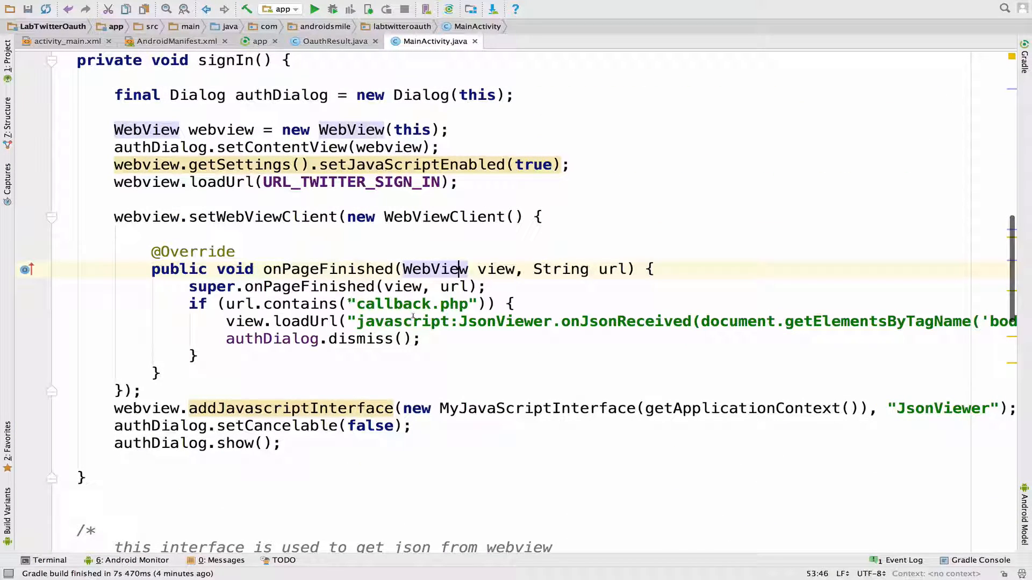
scroll("down", 3)
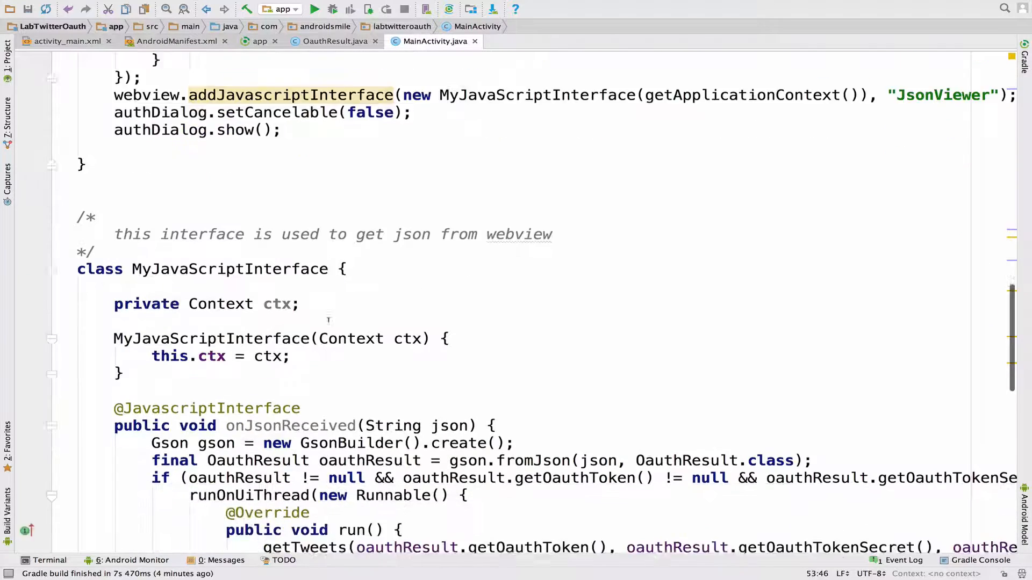
scroll("down", 3)
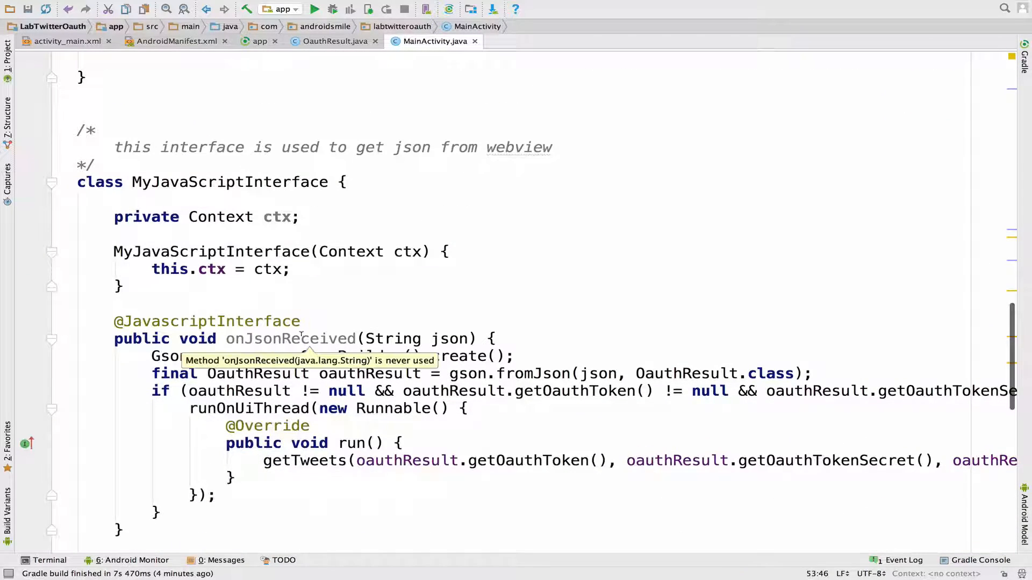
double_click(289, 339)
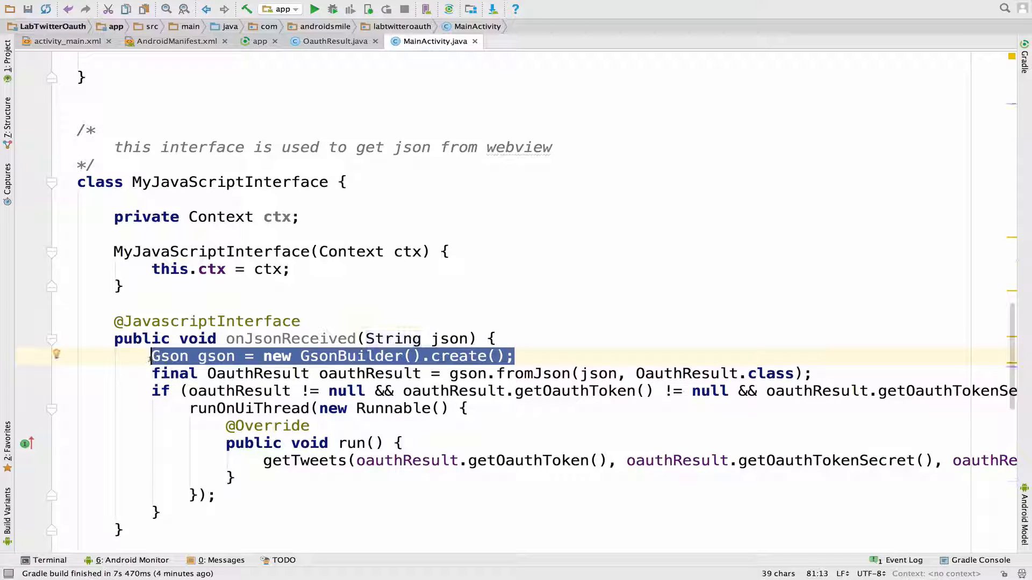
left_click(514, 355)
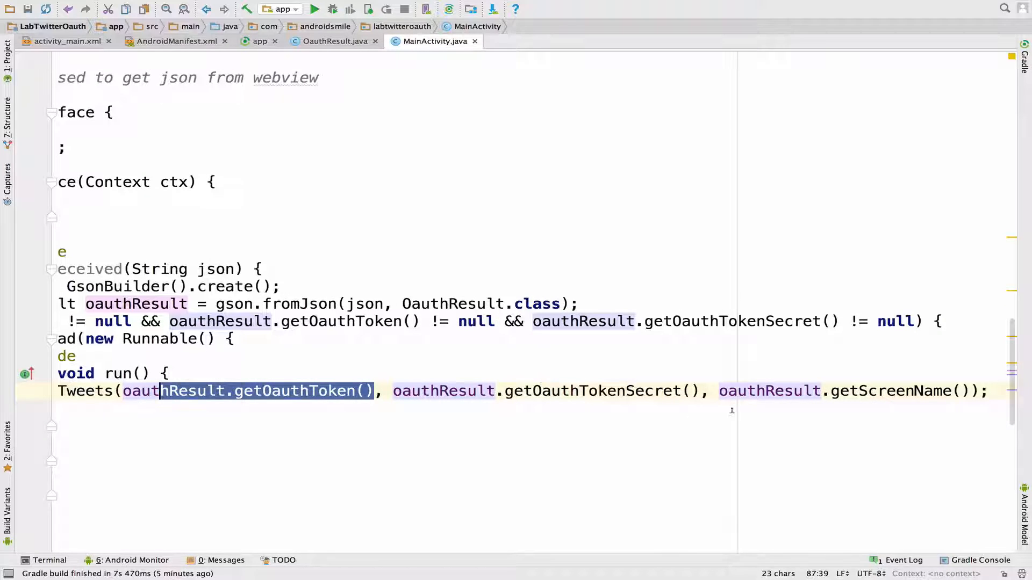
scroll("down", 3)
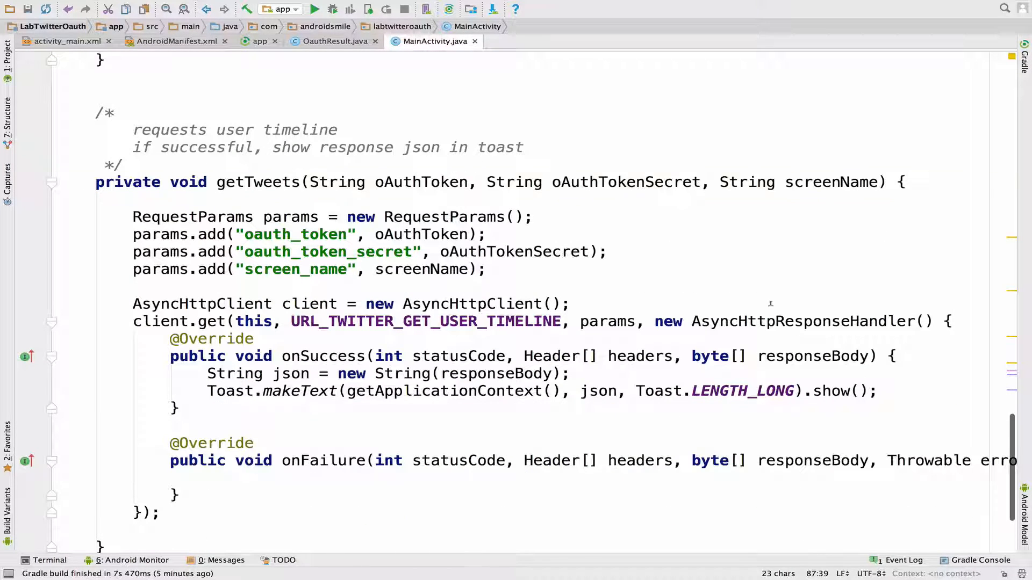
double_click(295, 217)
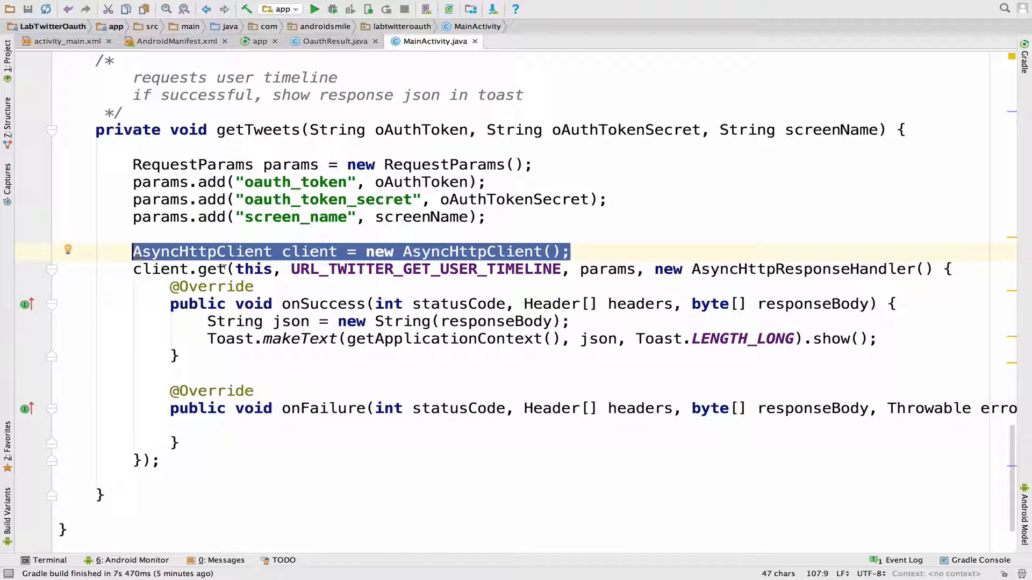
double_click(426, 268)
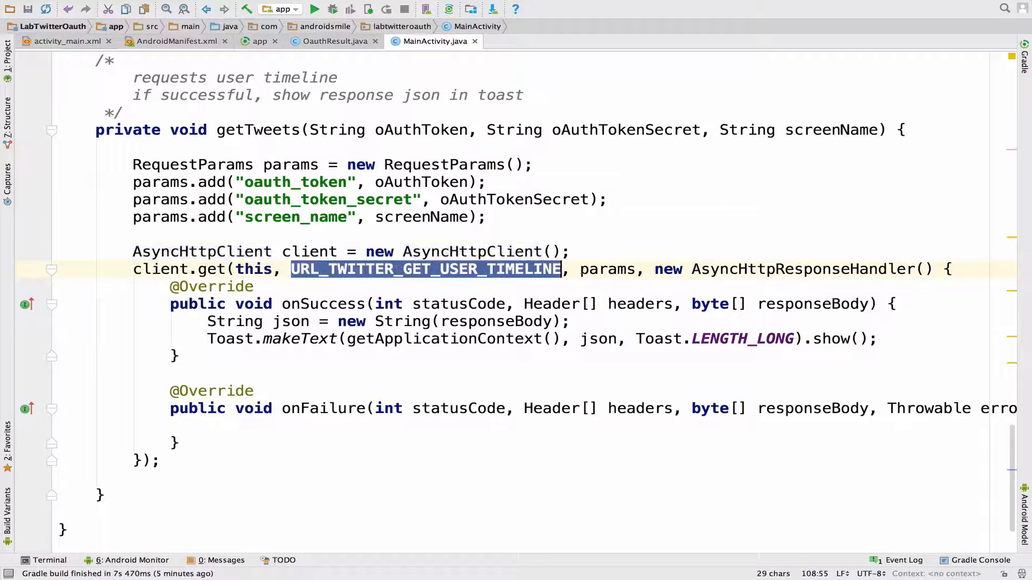
double_click(606, 269)
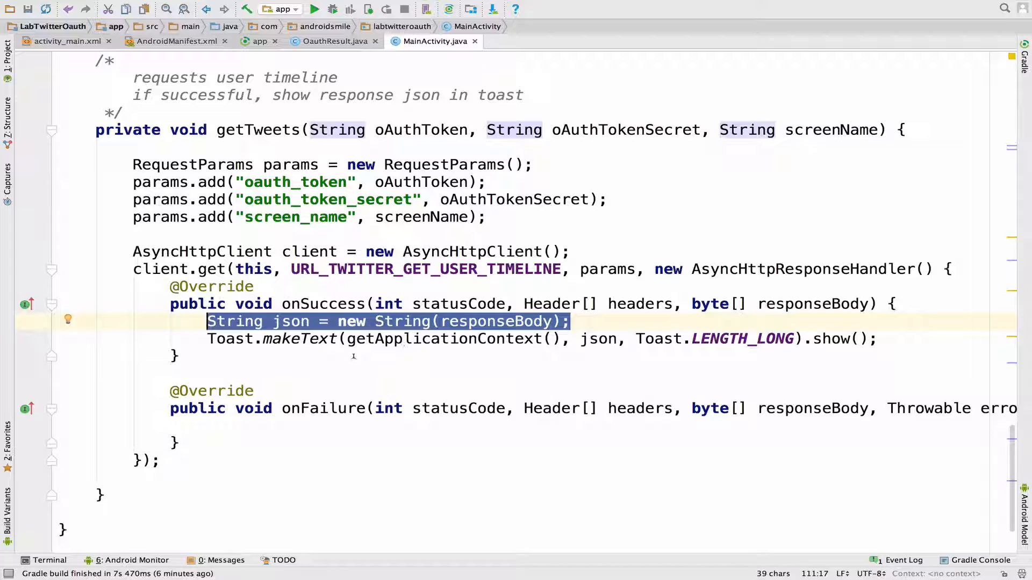
double_click(597, 338)
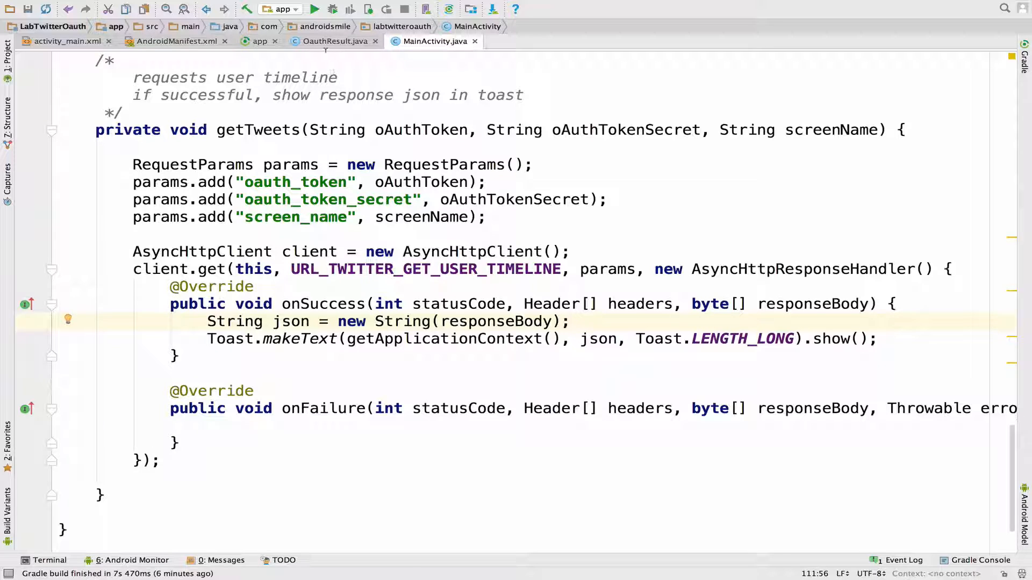
Run the app on the selected emulator as deployment target
left_click(314, 8)
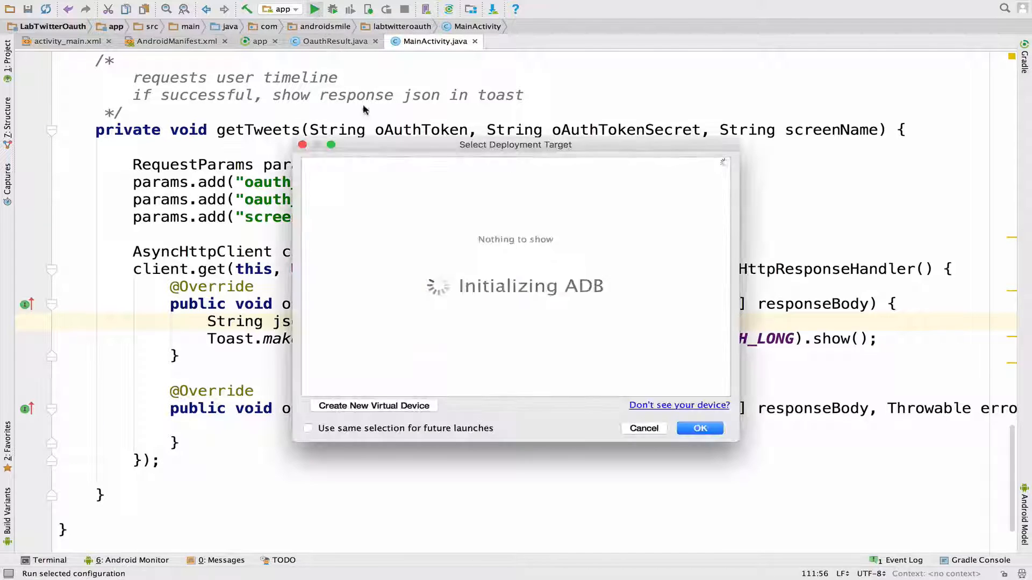
left_click(699, 429)
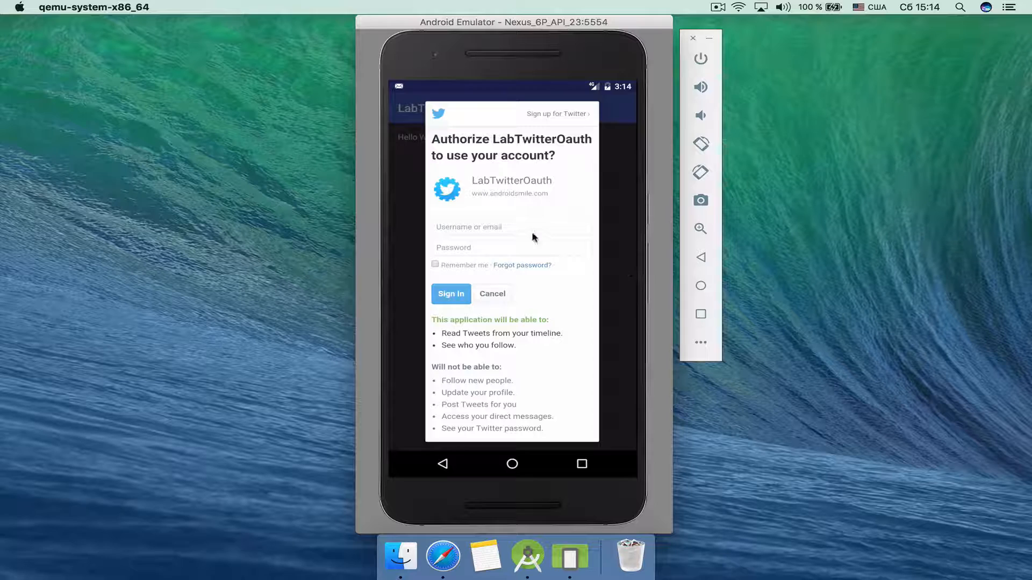
Enter the Twitter username and password in the authorization dialog and sign in to return to the main screen
left_click(509, 227)
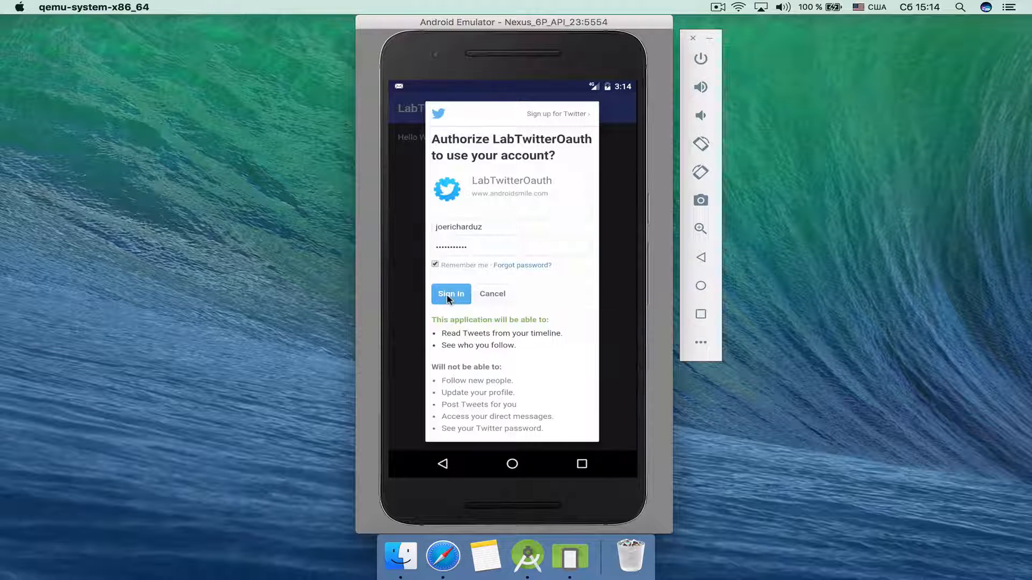
left_click(451, 294)
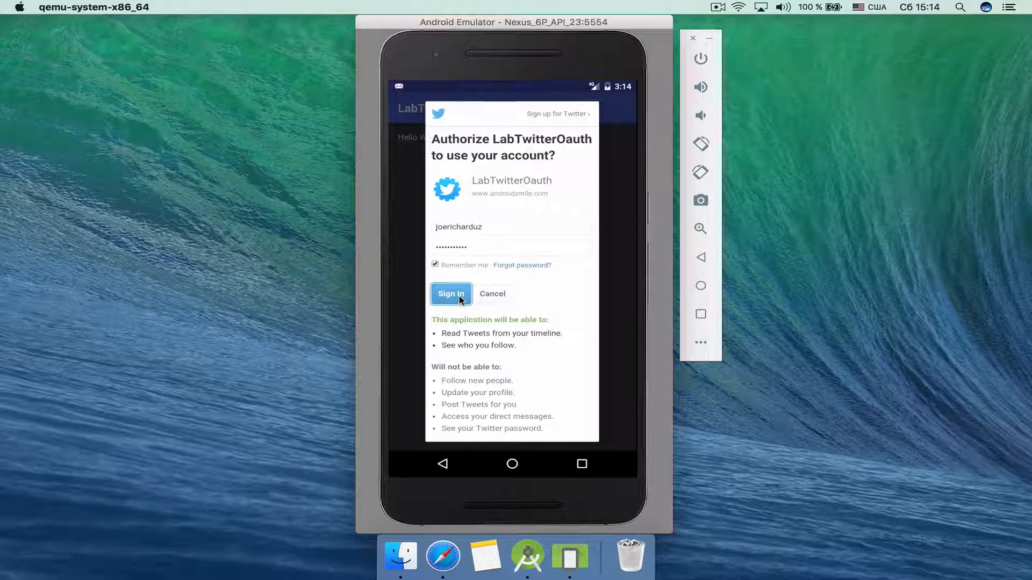
left_click(450, 294)
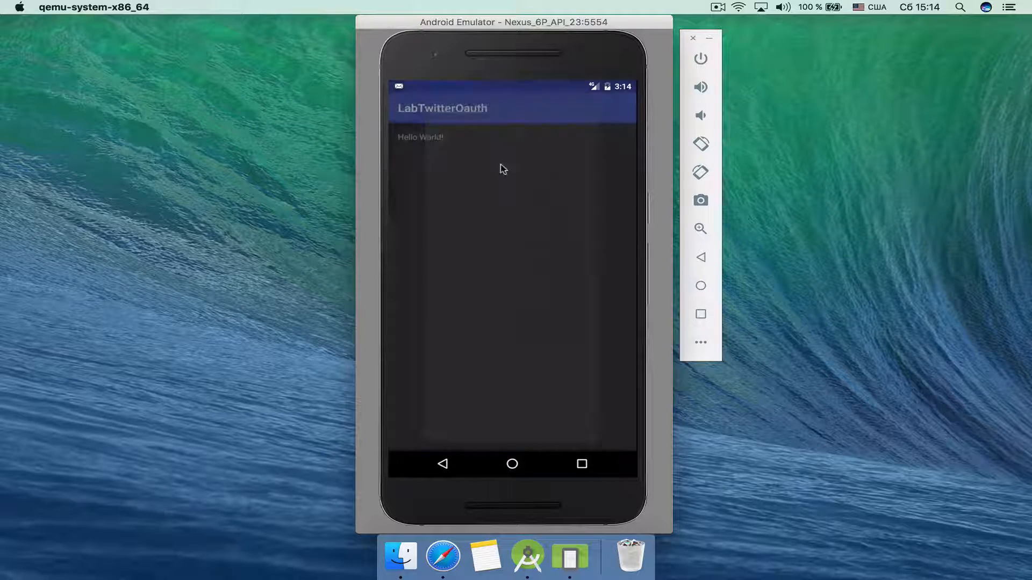